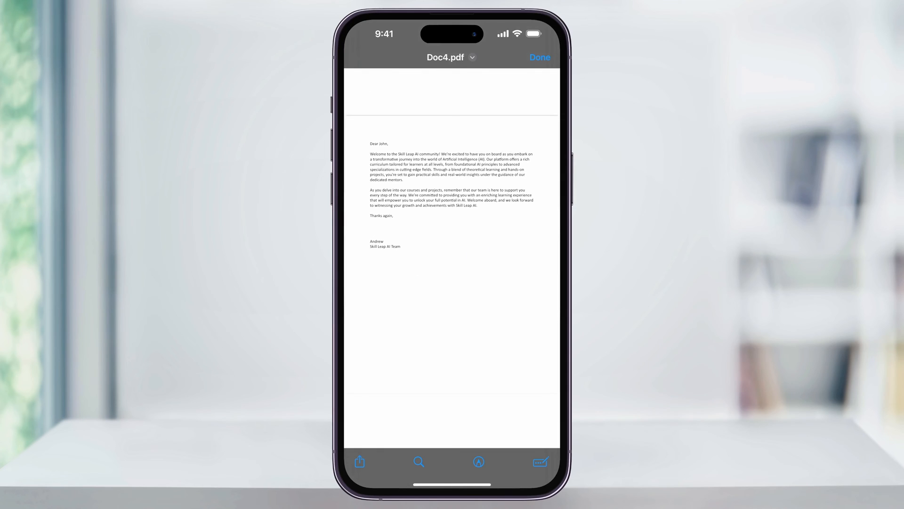
Turn on Markup for the Doc4.pdf letter and choose Add Signature from the + menu.
left_click(479, 461)
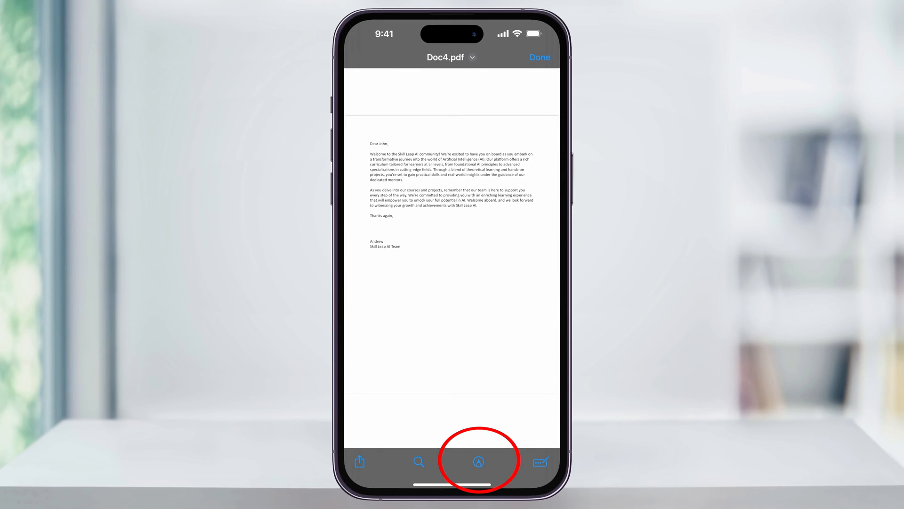
left_click(479, 462)
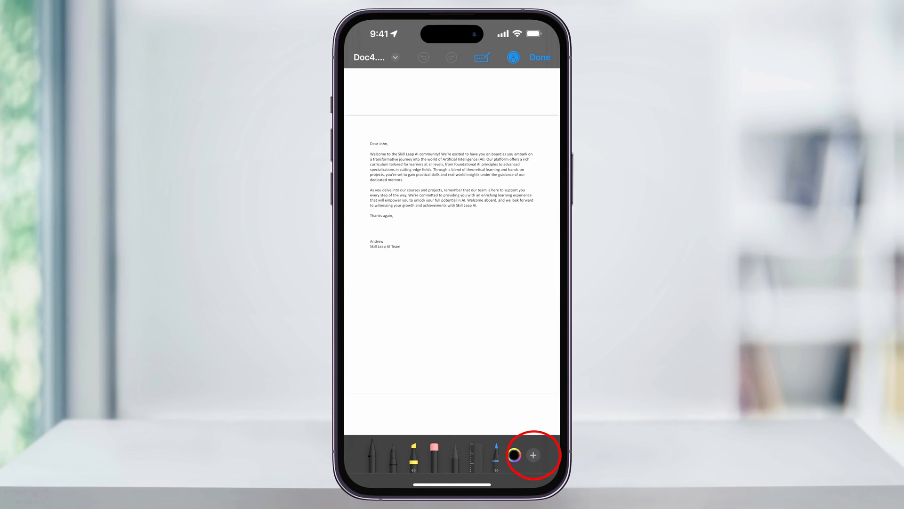
left_click(533, 455)
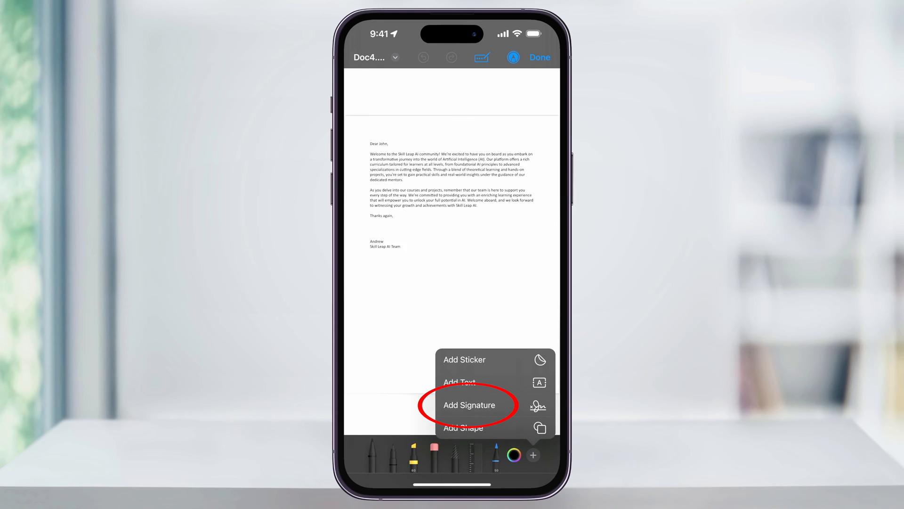
left_click(469, 404)
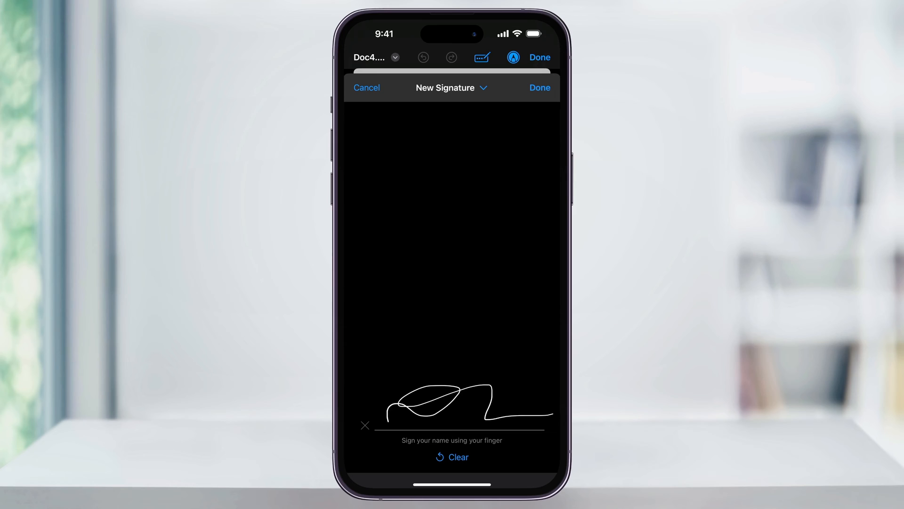
Redraw the handwritten signature after clearing the first attempt, then confirm it with Done.
left_click(453, 457)
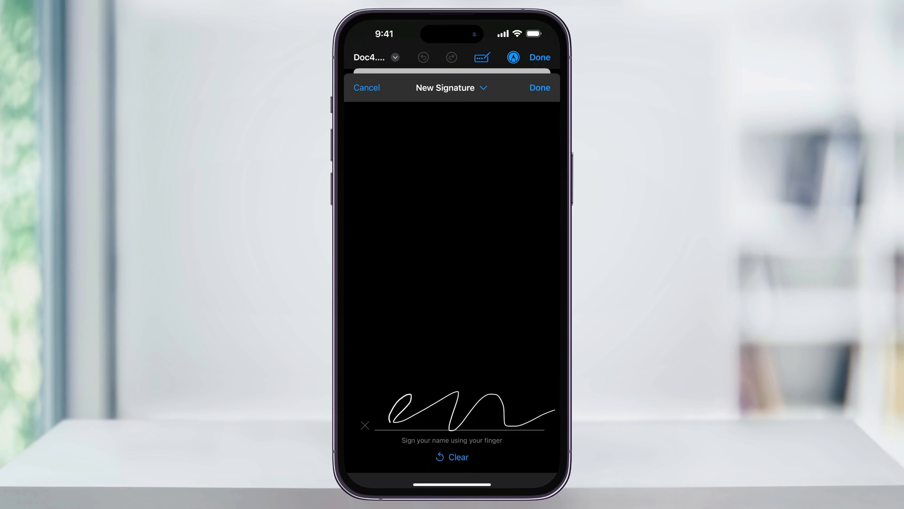
left_click(539, 87)
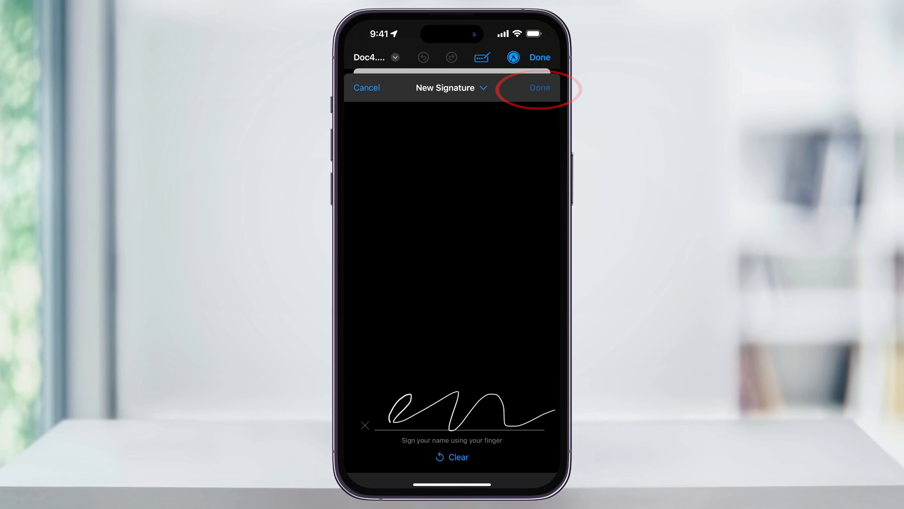
left_click(538, 88)
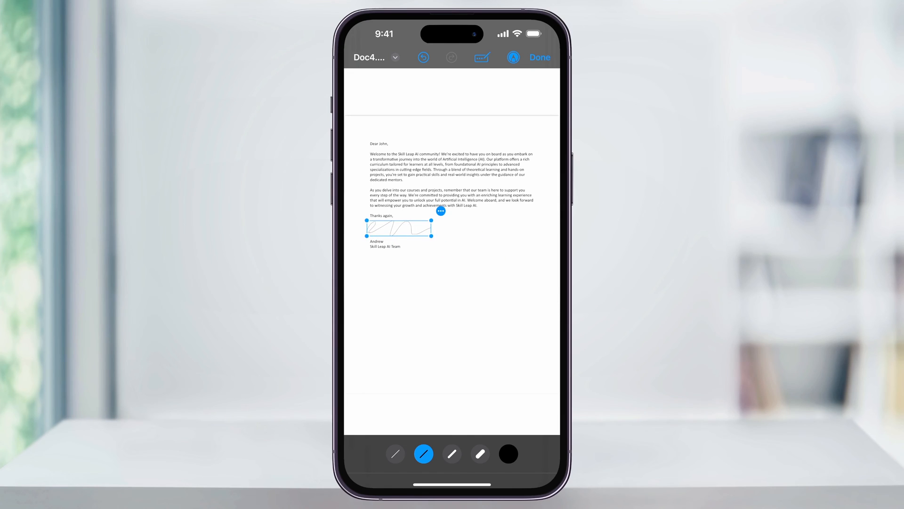
Finish the signature's placement between 'Thanks again,' and Andrew, then reopen the + menu.
left_click(512, 58)
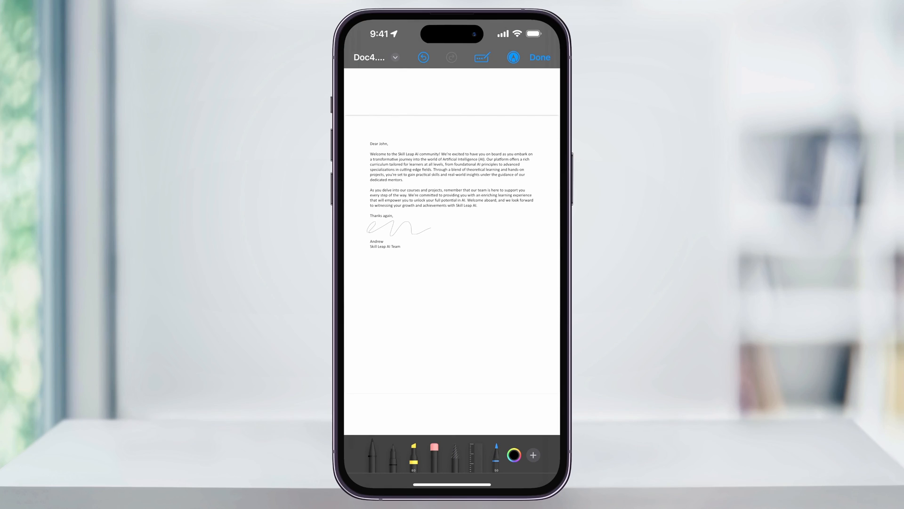
left_click(533, 455)
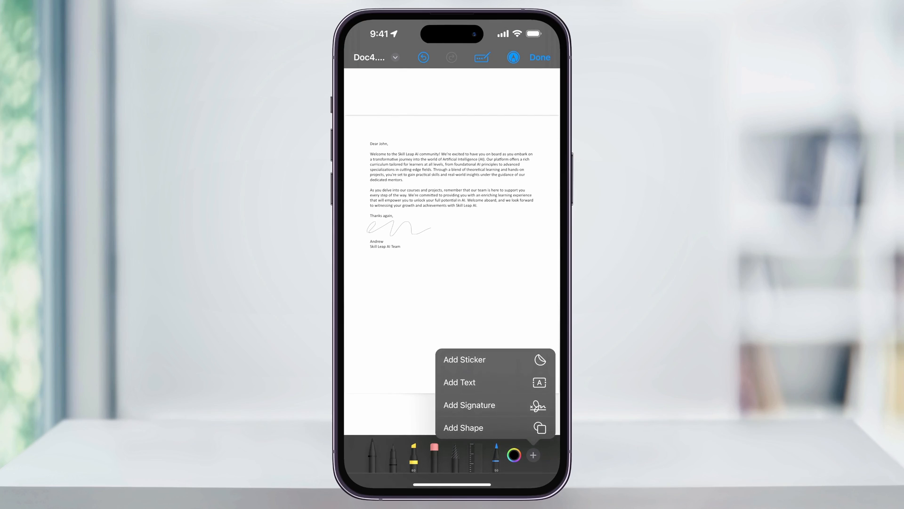
Reach the Signatures list via Add Signature, showing the one stored signature.
left_click(469, 404)
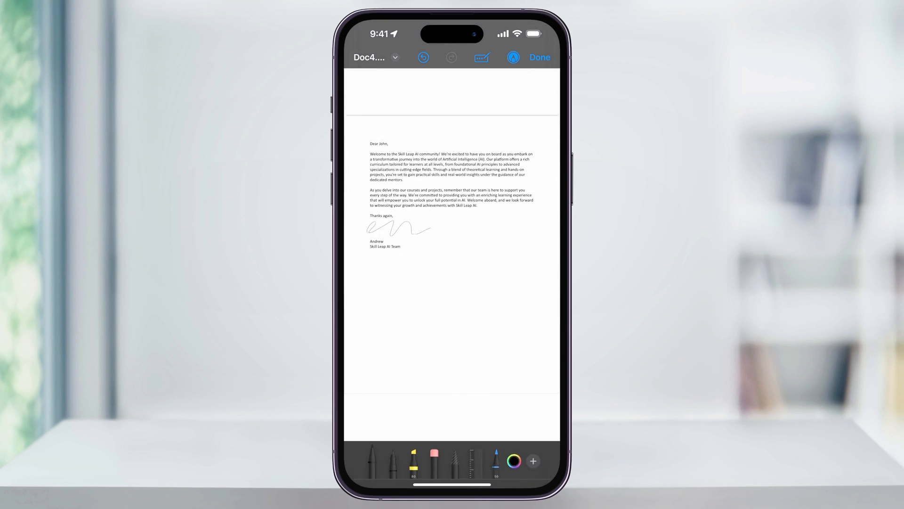
left_click(513, 58)
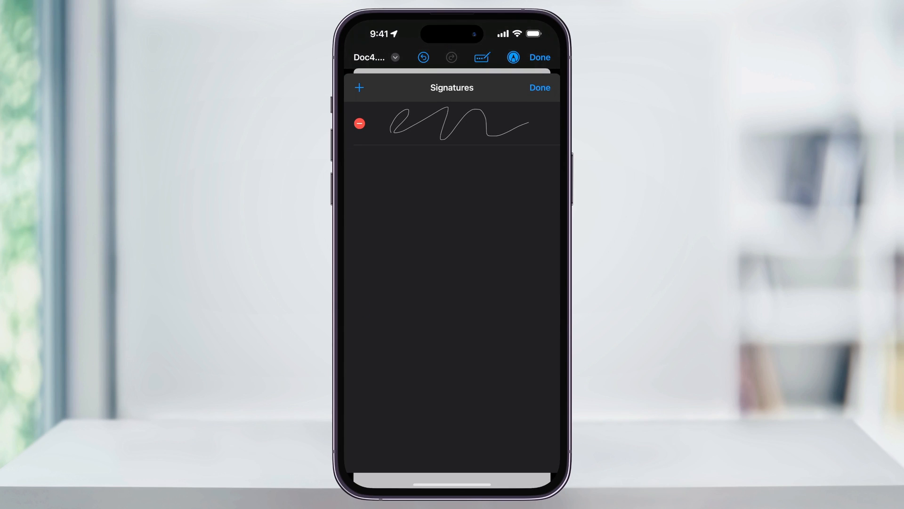